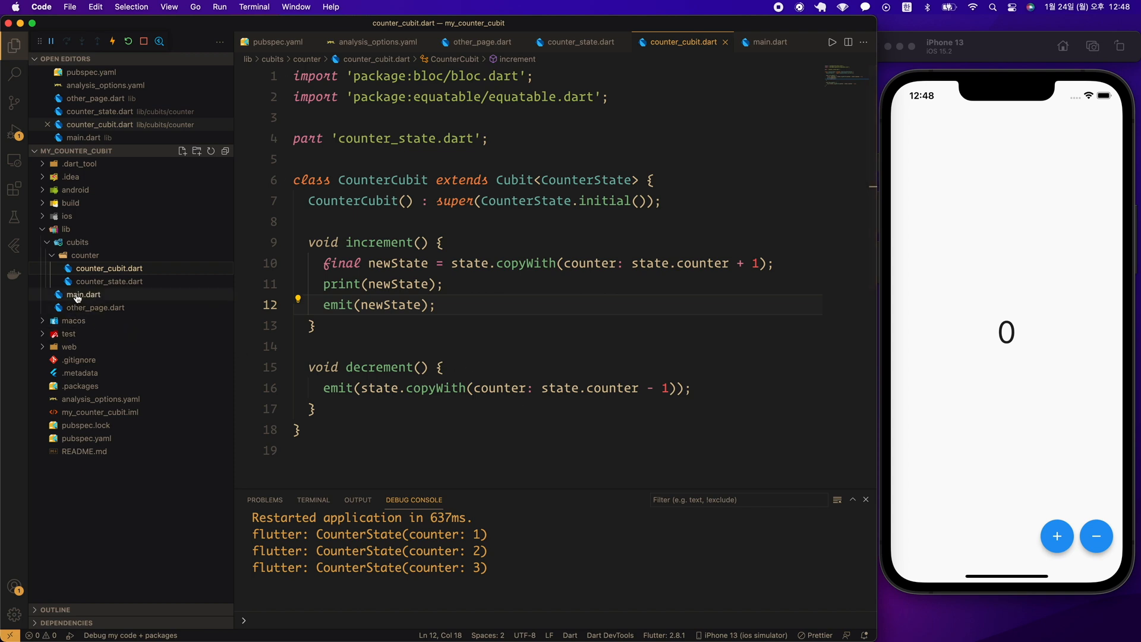
# - Open main.dart in the editor and dismiss the TextStyle suggestion popup
pyautogui.click(83, 294)
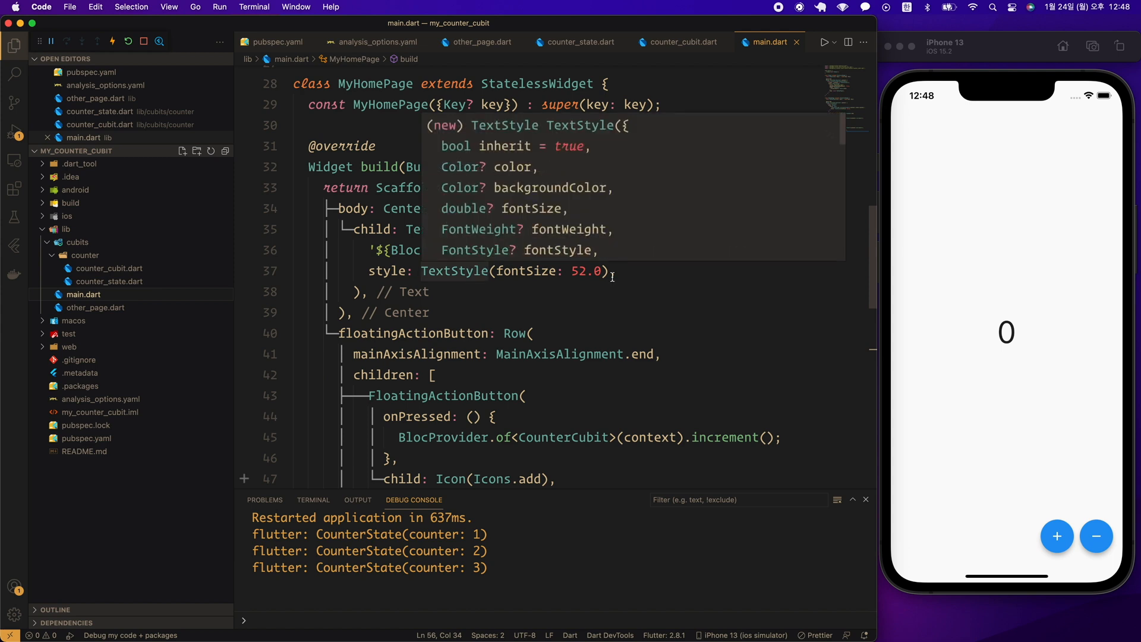
pyautogui.click(519, 296)
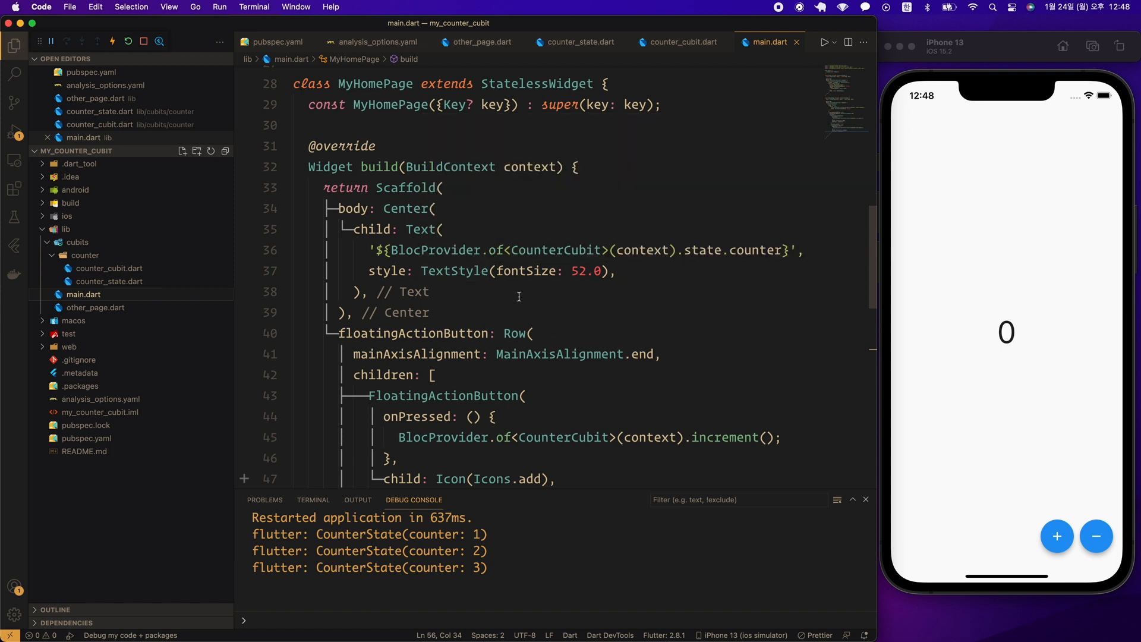
pyautogui.moveTo(496, 249)
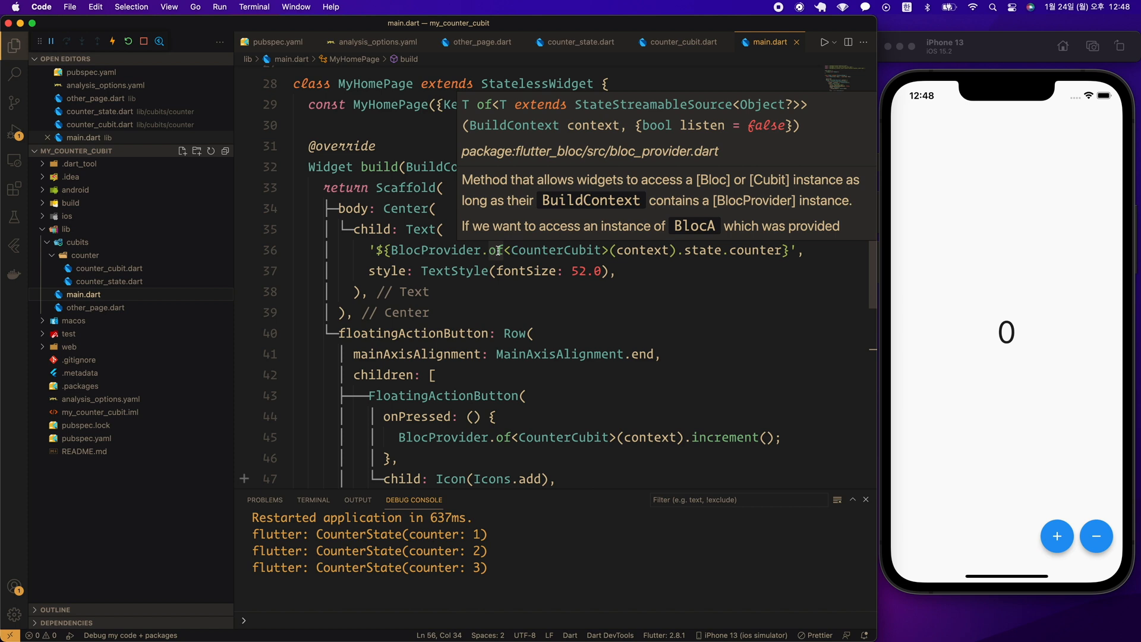
pyautogui.moveTo(745, 140)
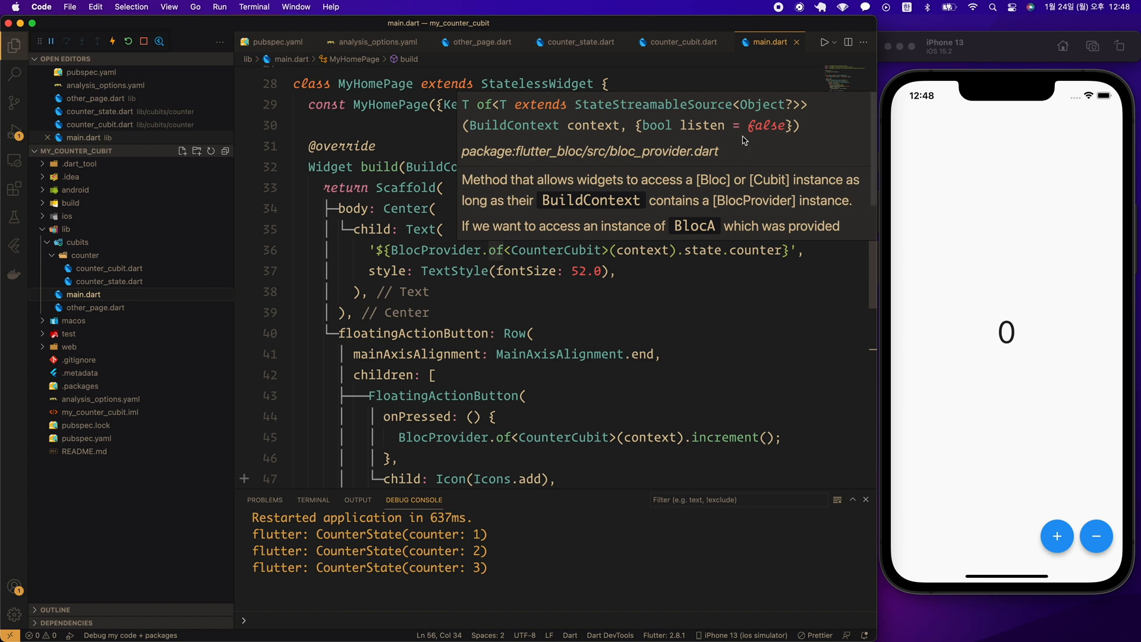
pyautogui.moveTo(709, 146)
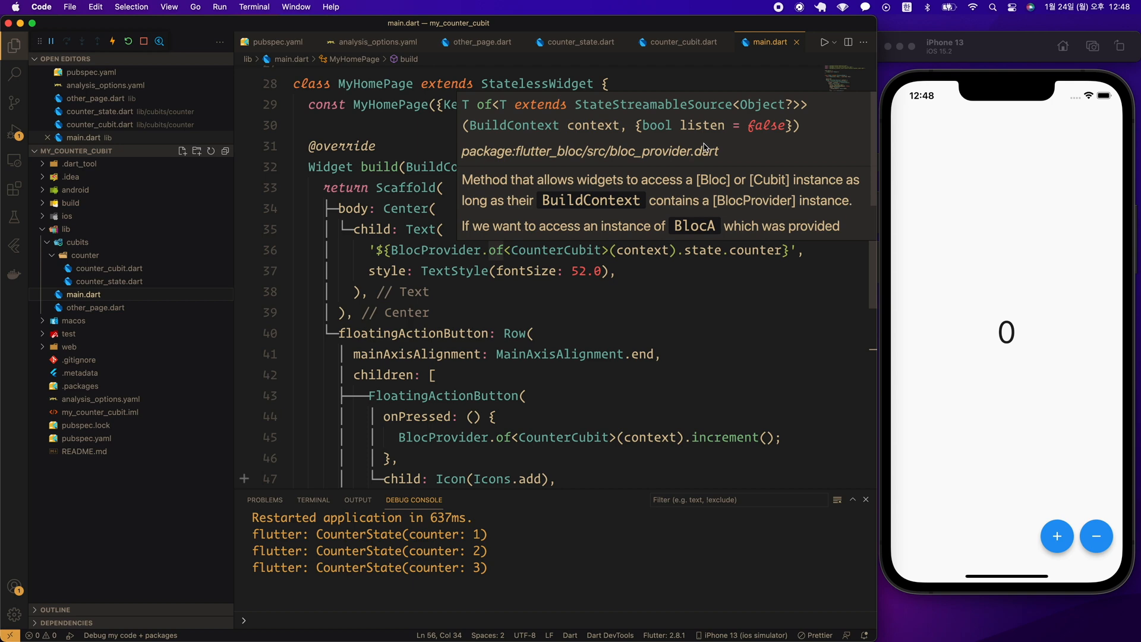
pyautogui.moveTo(703, 146)
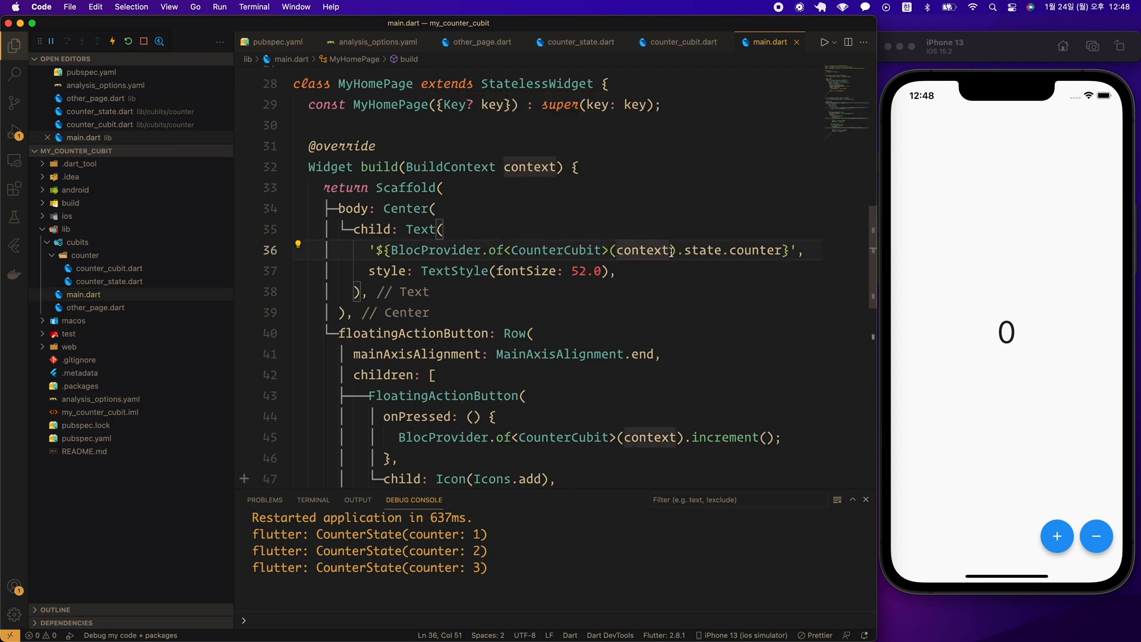
# - Pass listen: true in the counter Text's BlocProvider.of call, then decrement the simulator counter twice
pyautogui.write(', lis')
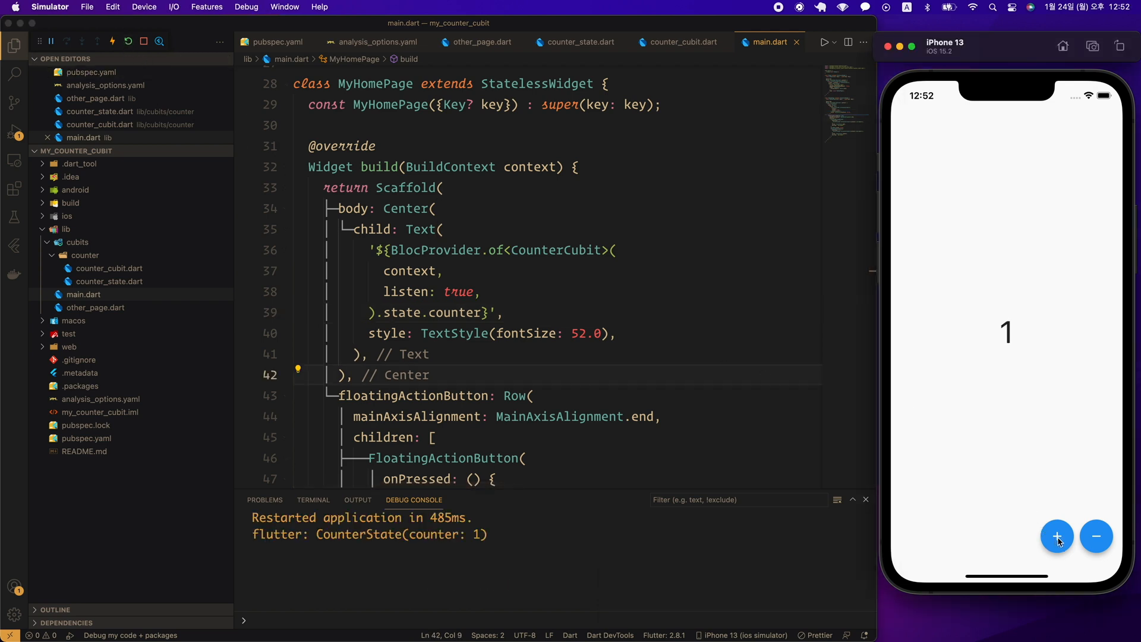
pyautogui.click(1097, 536)
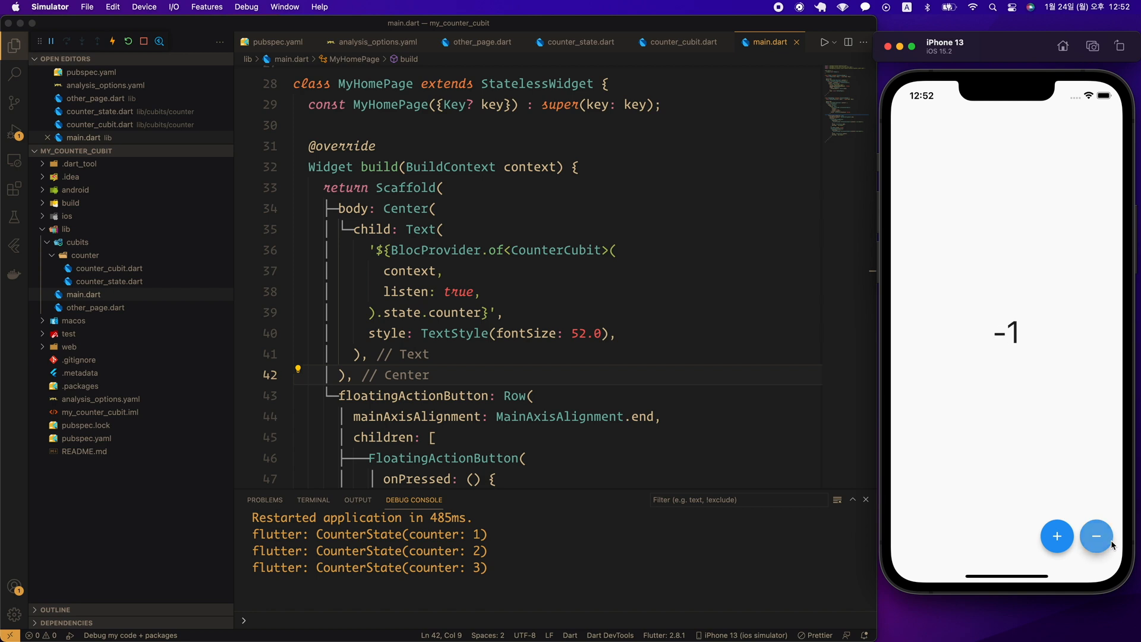
pyautogui.click(1095, 537)
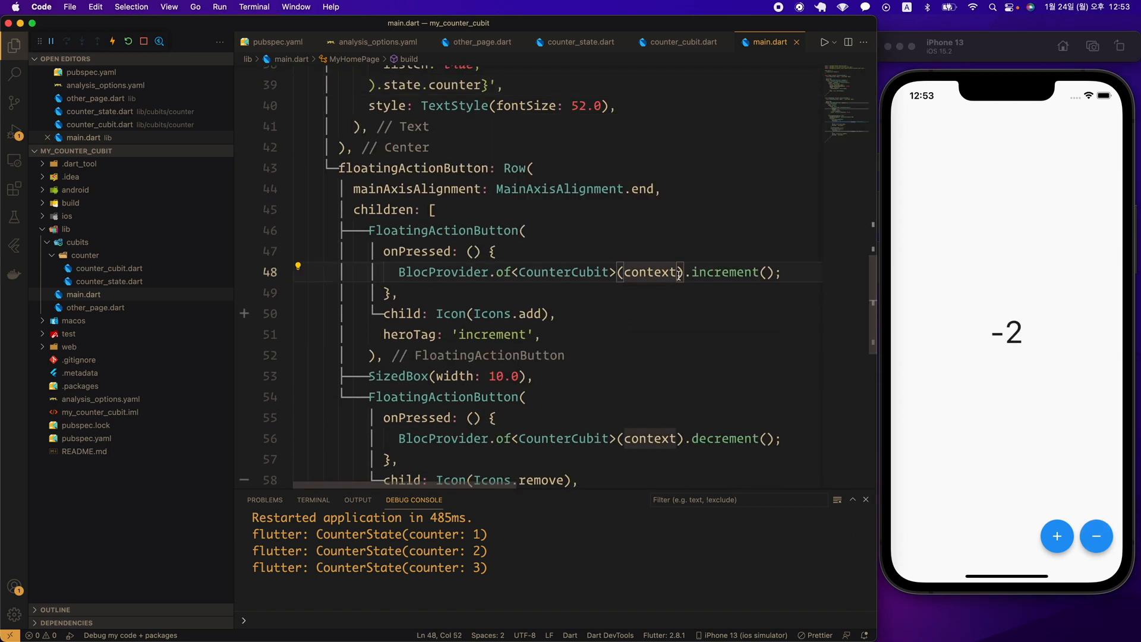
# - Pass listen: true in the increment BlocProvider.of call, save, hot restart, and test incrementing
pyautogui.write(', listen: true,')
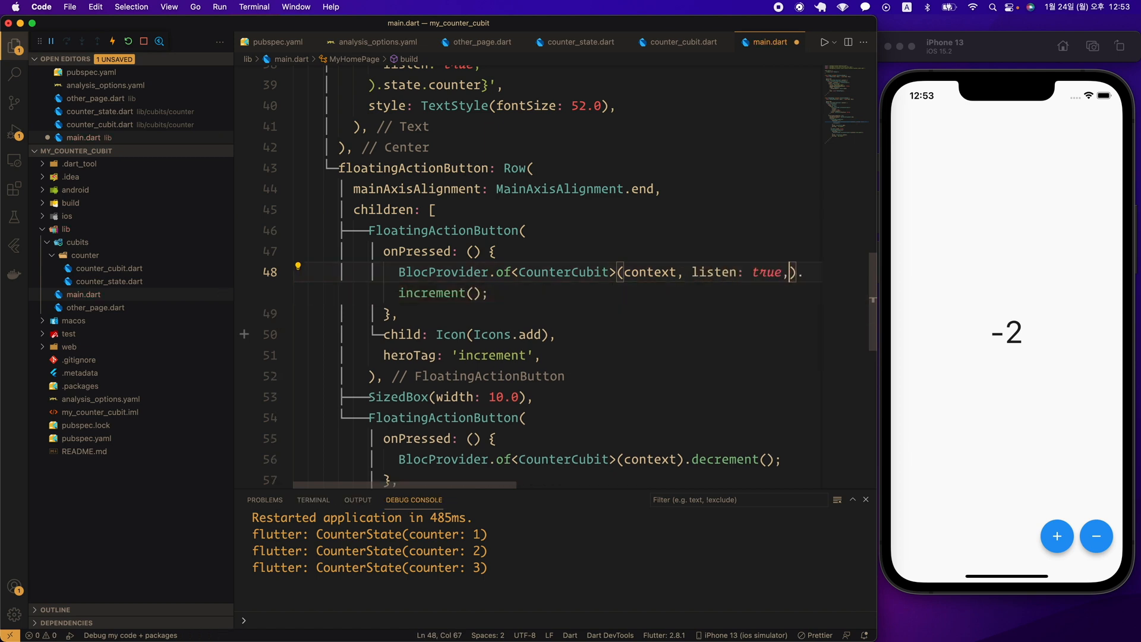
pyautogui.click(128, 41)
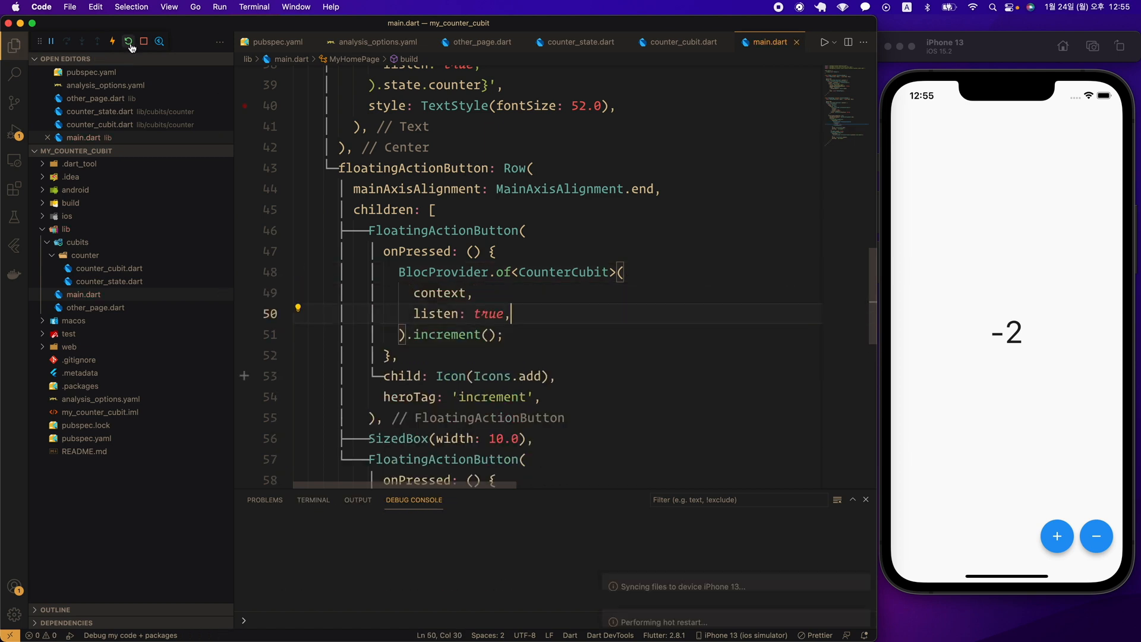
pyautogui.click(127, 42)
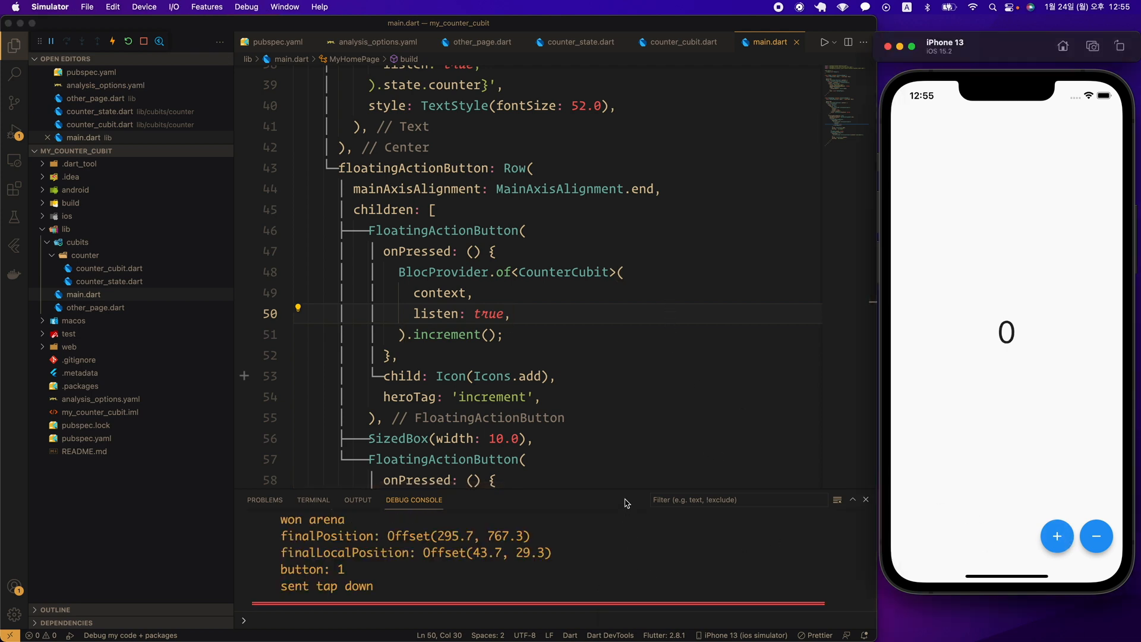
pyautogui.click(622, 489)
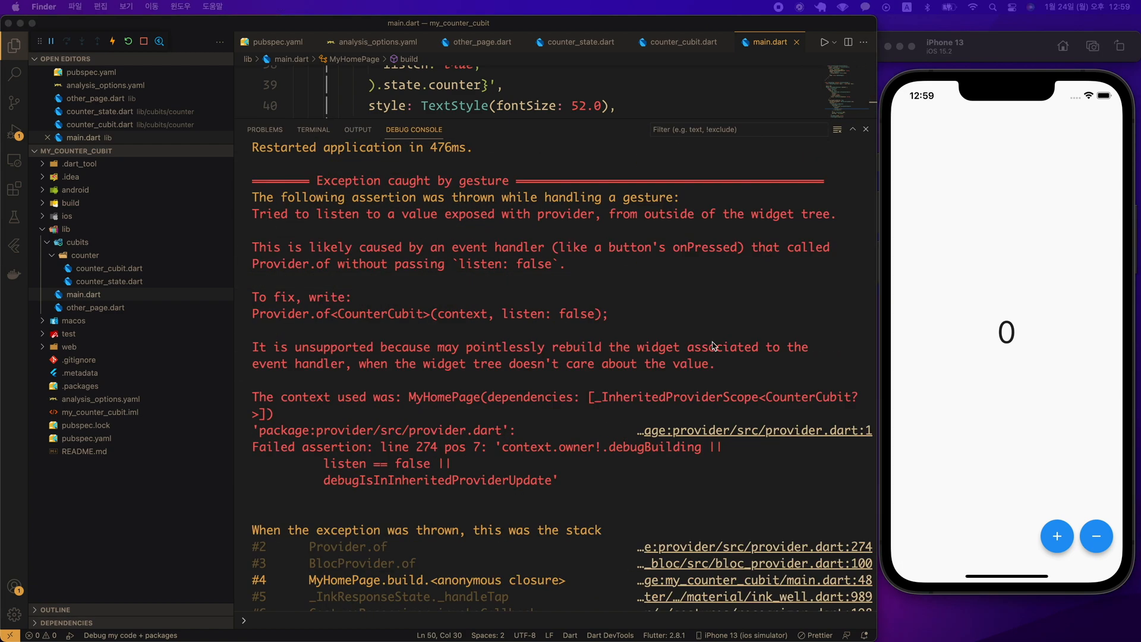
pyautogui.moveTo(729, 371)
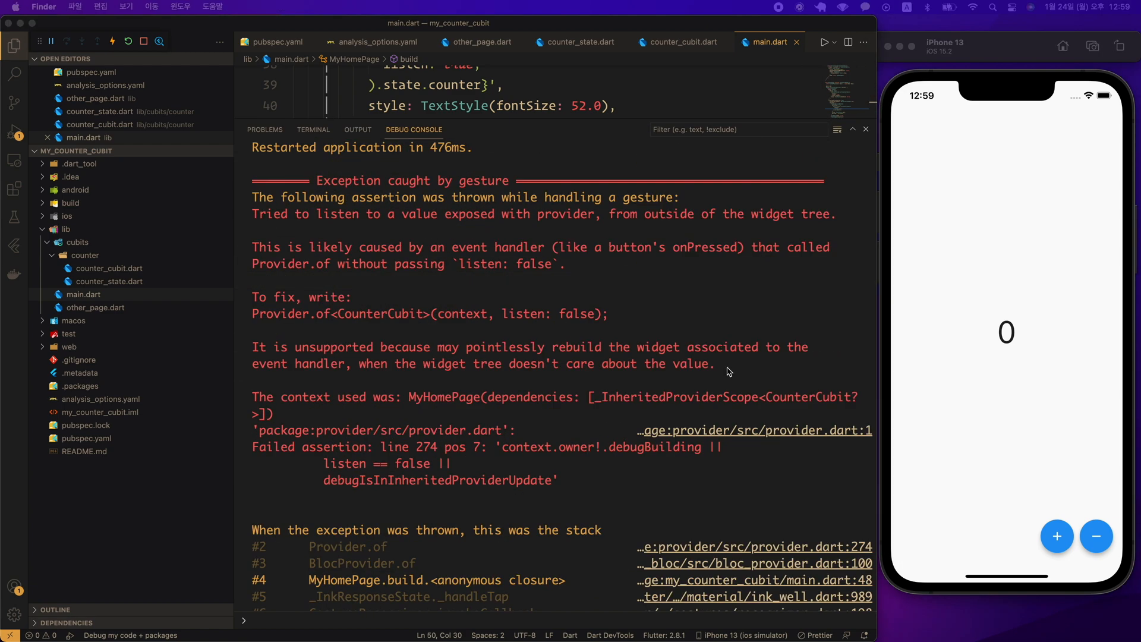
pyautogui.moveTo(384, 391)
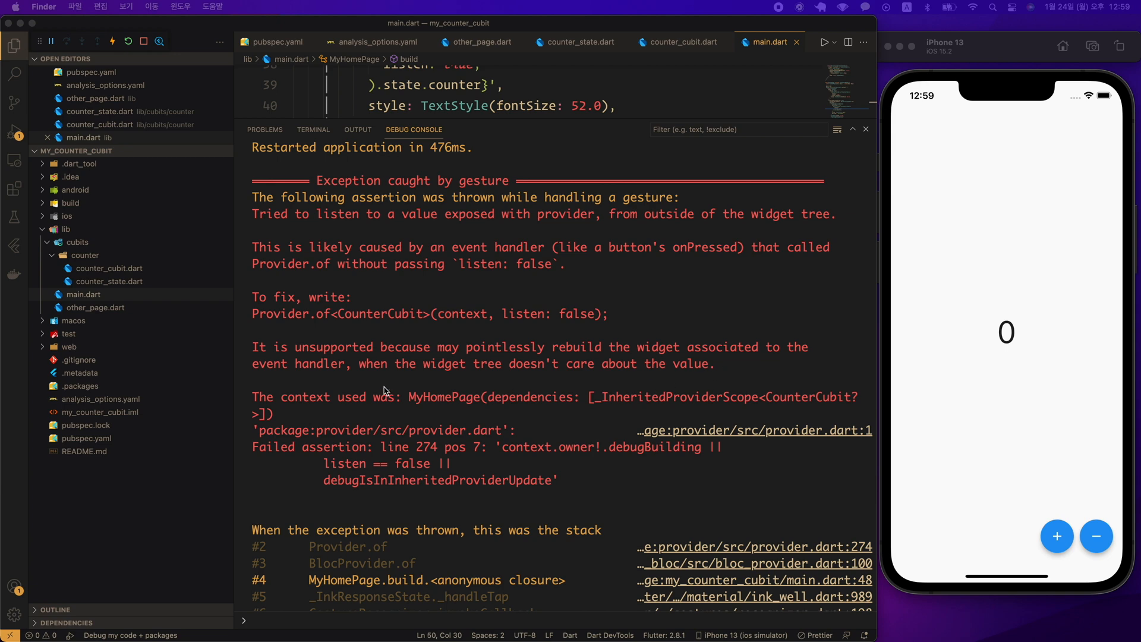
pyautogui.moveTo(346, 364)
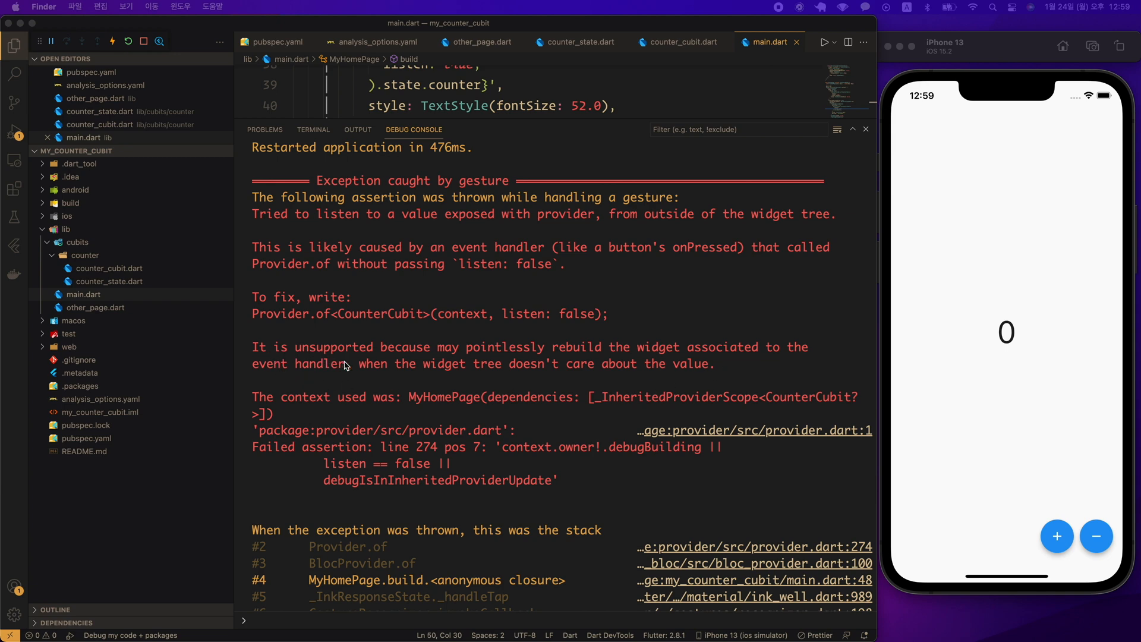
pyautogui.moveTo(378, 370)
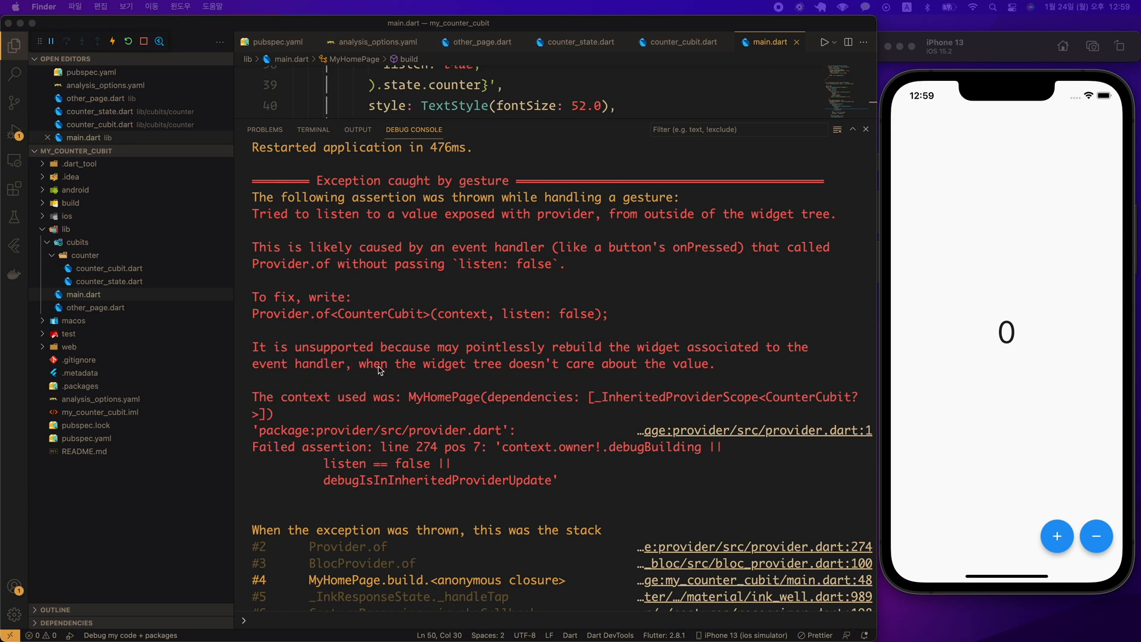
pyautogui.moveTo(408, 371)
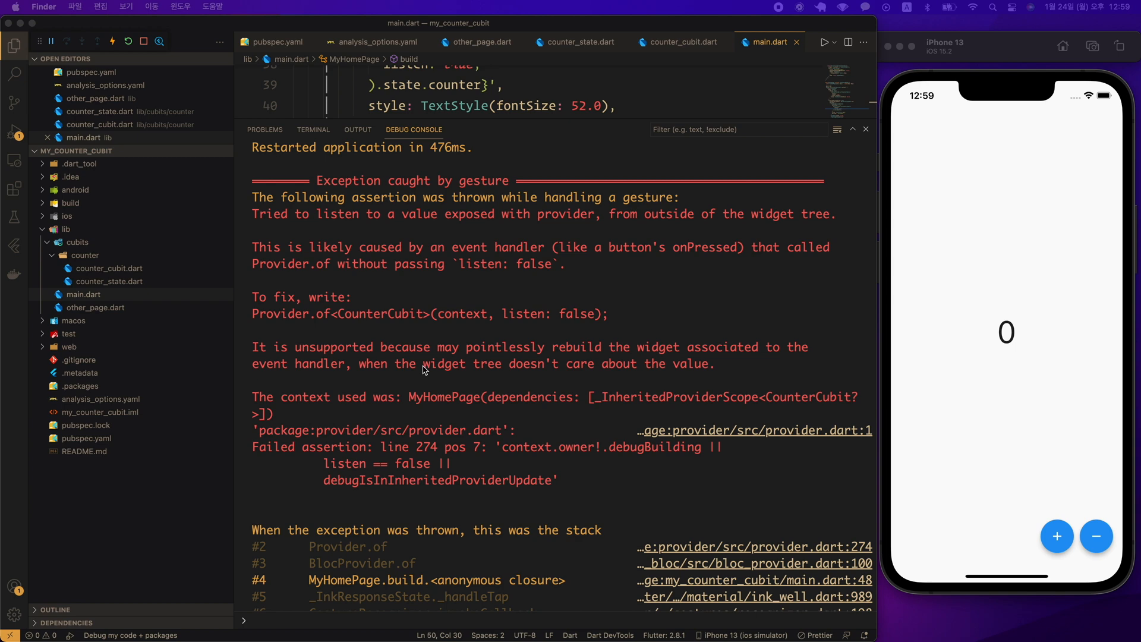
pyautogui.moveTo(445, 307)
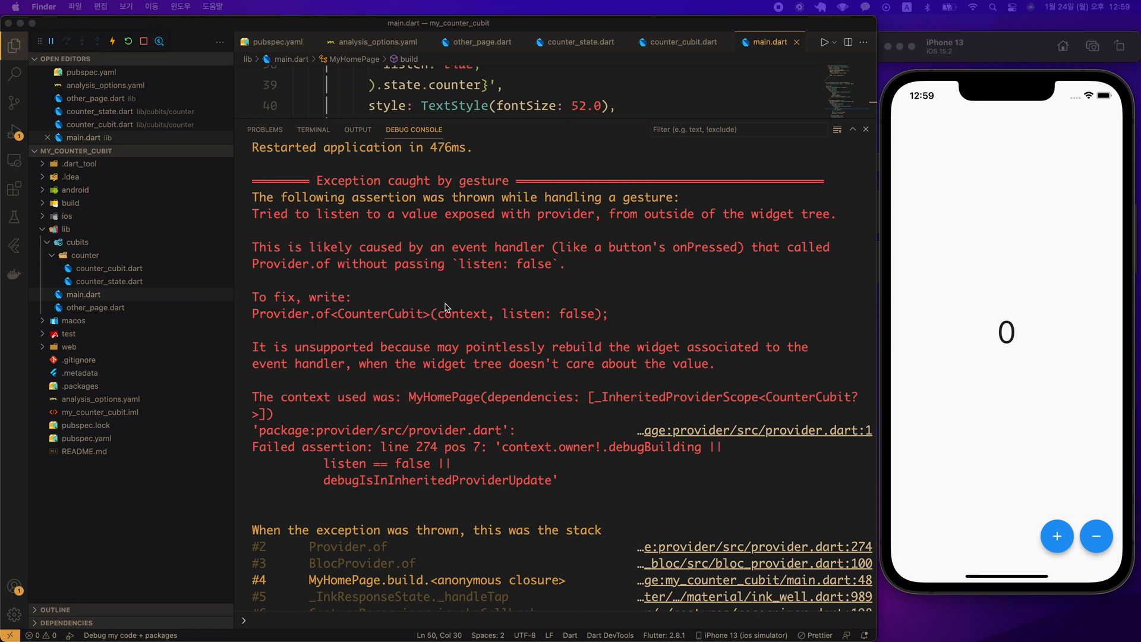
pyautogui.moveTo(549, 312)
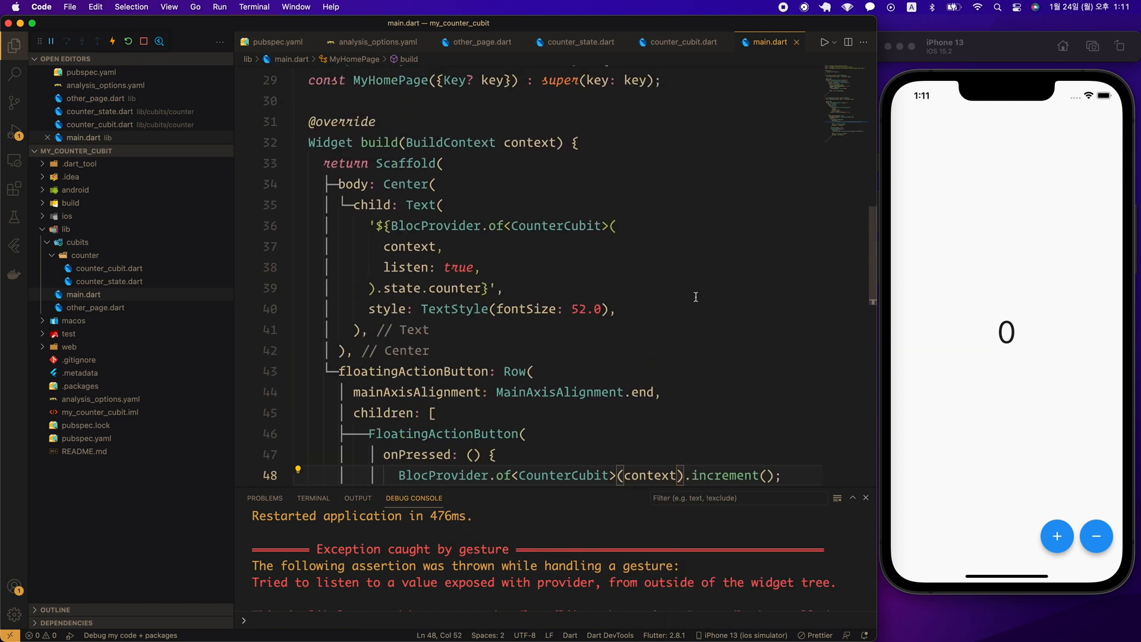
# - Scroll up in main.dart to the increment BlocProvider.of call
pyautogui.scroll(3)
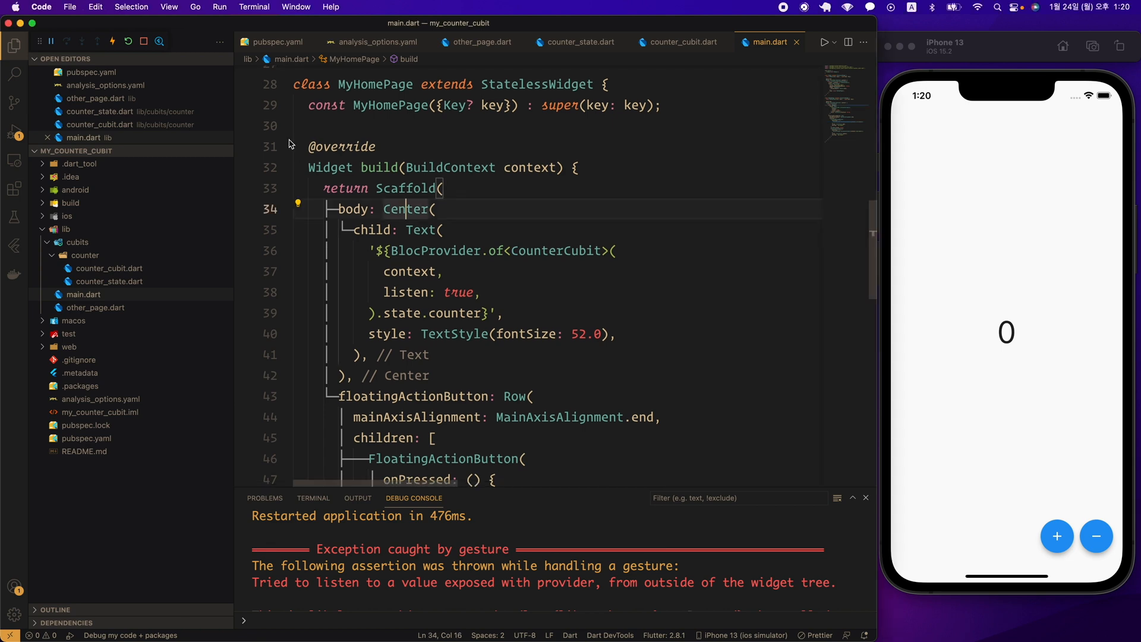
# - Wrap the counter in BlocBuilder<CounterCubit, CounterState> showing state.counter, then tap the simulator counter twice
pyautogui.write('BlocBuilder<CBloc, CState>(')
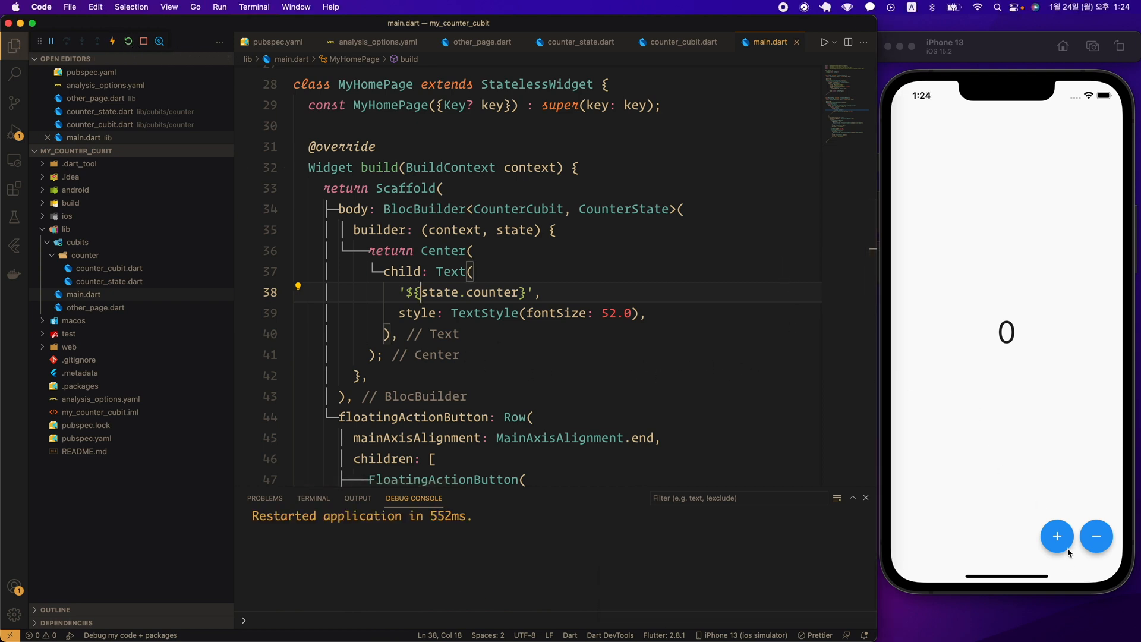
pyautogui.click(1095, 536)
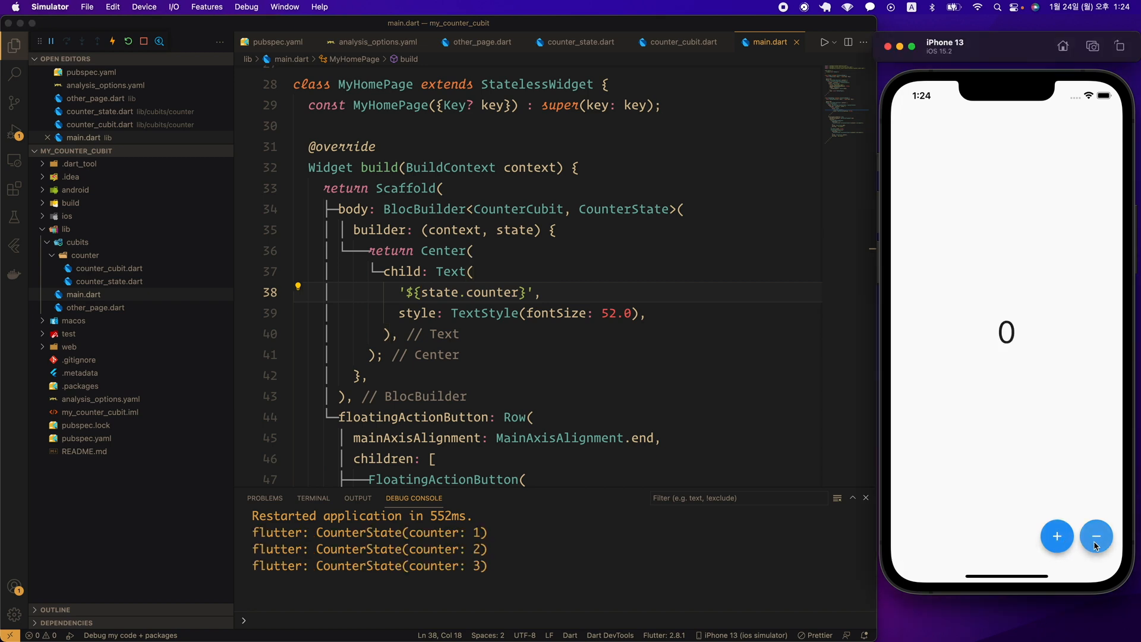
pyautogui.click(1096, 536)
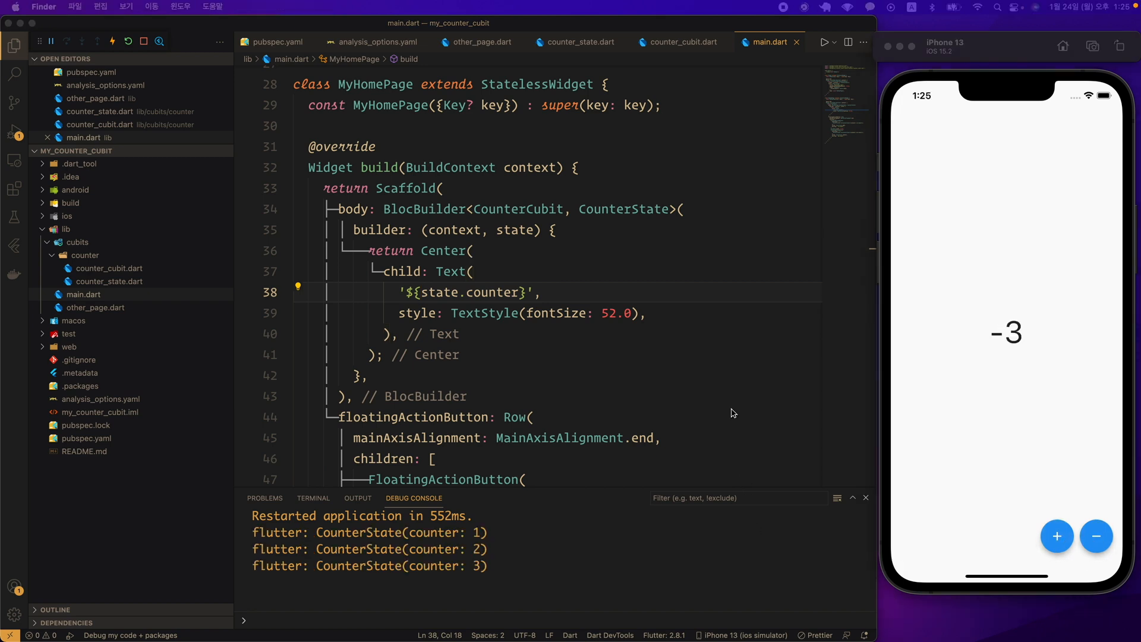